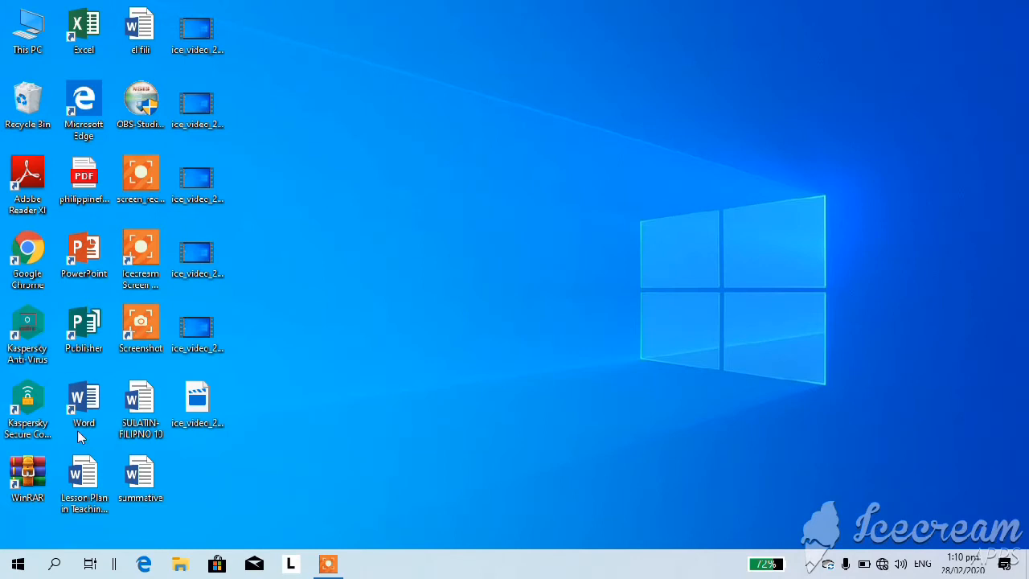
Launch Microsoft Word from its desktop shortcut to reach the start screen
double_click(83, 402)
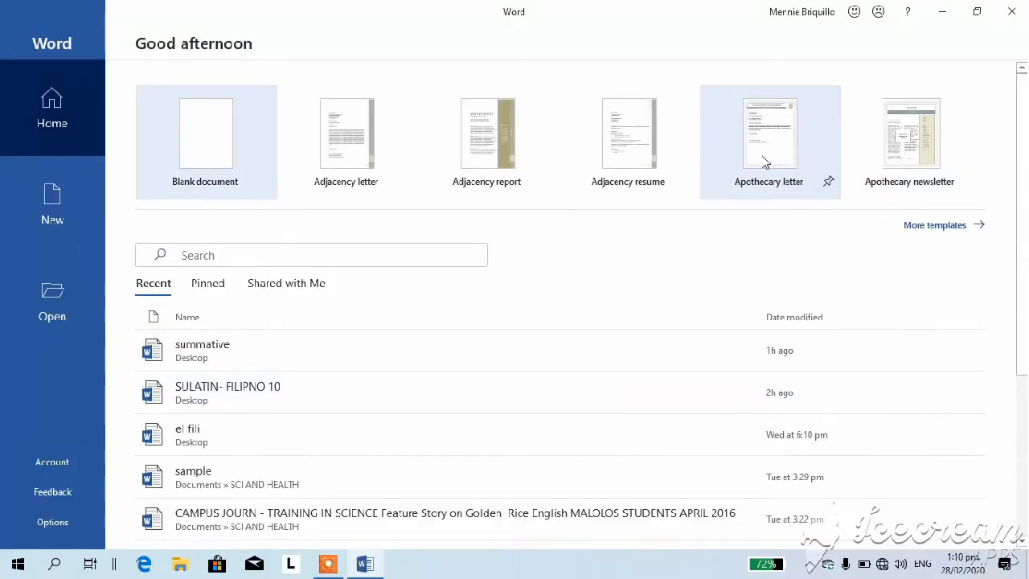
mouse_move(239, 165)
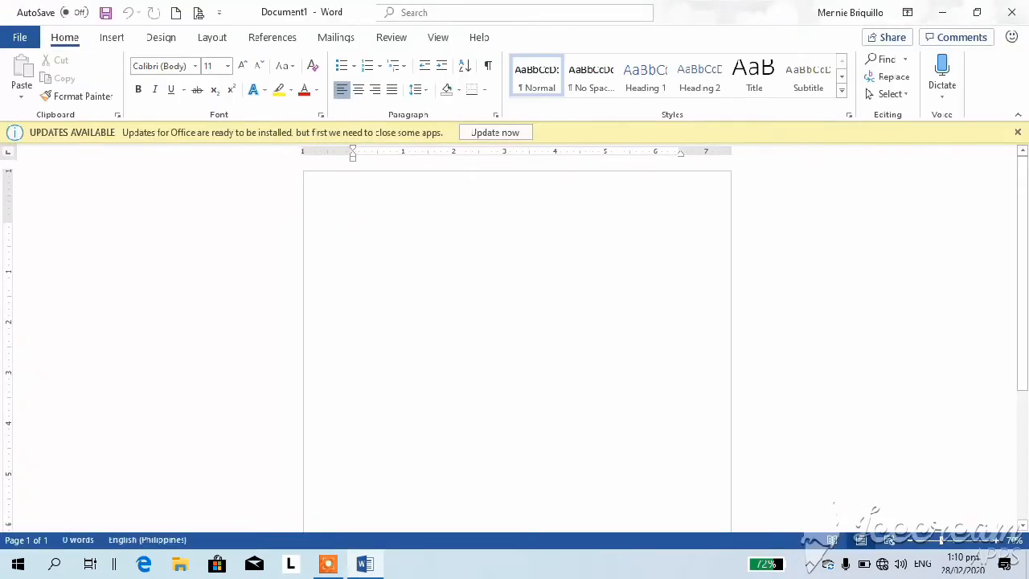
Create a blank document and change Word's Office Theme from White to Dark Gray
click(352, 226)
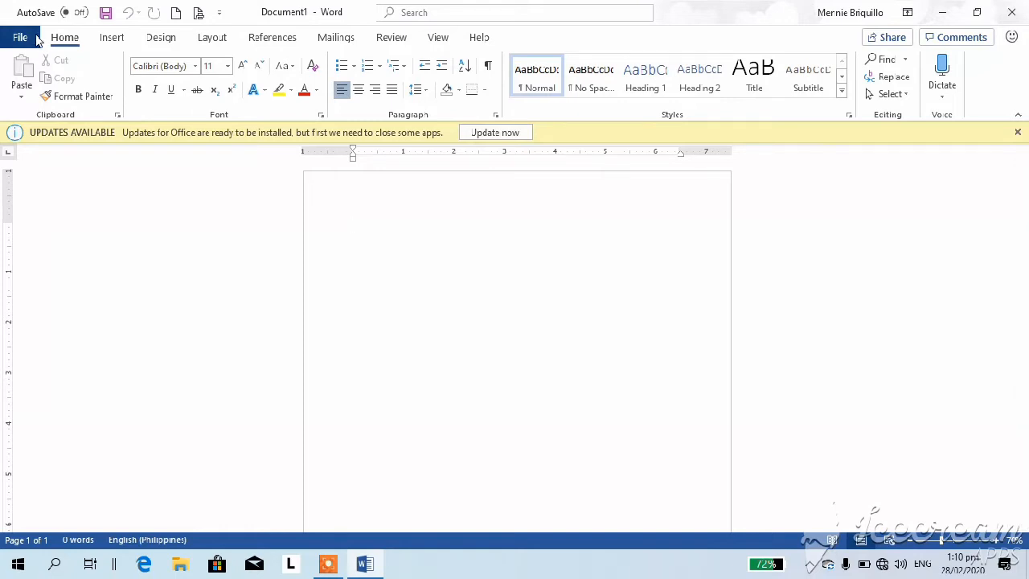
click(21, 37)
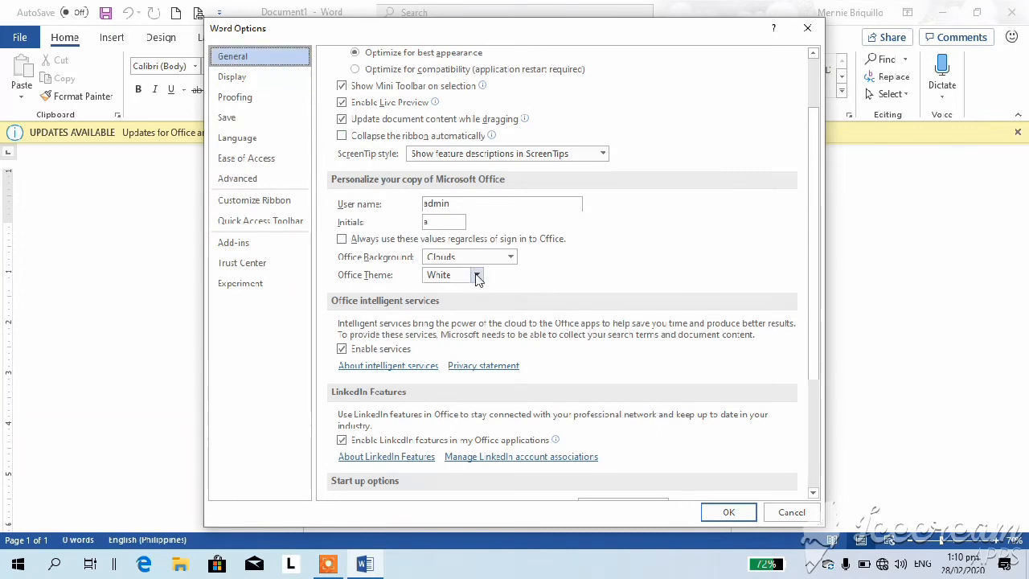
click(476, 274)
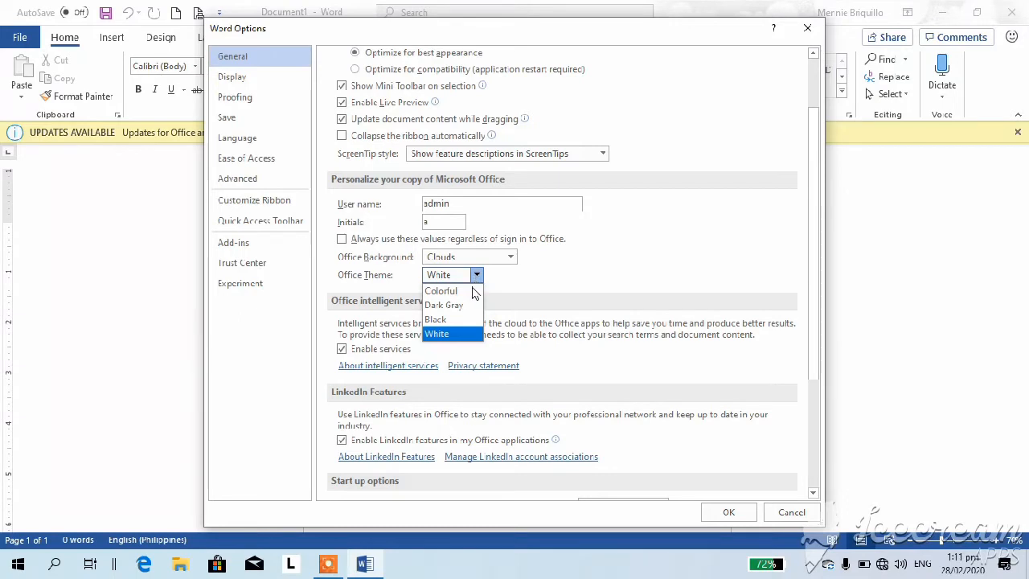
click(444, 305)
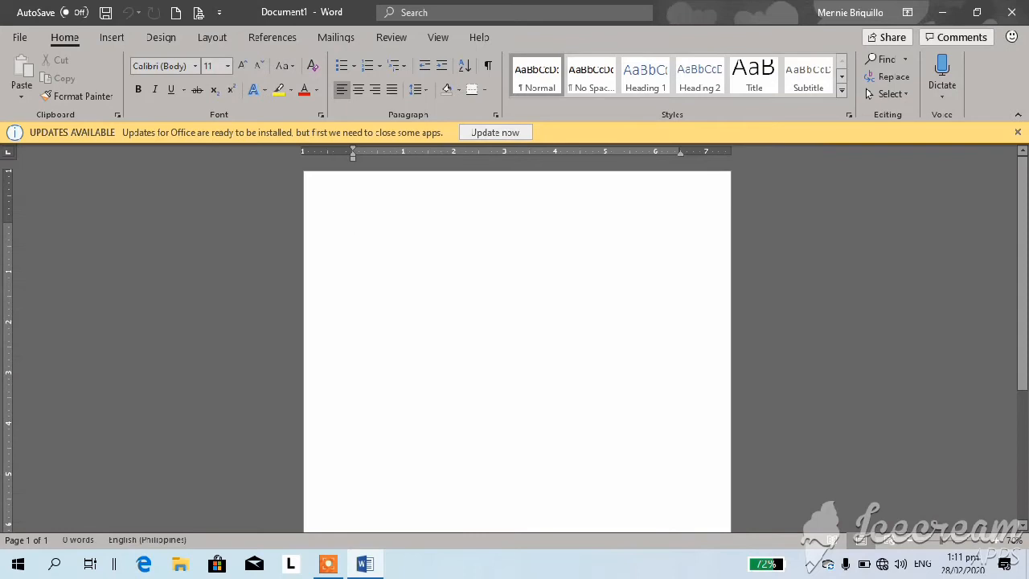
mouse_move(202, 332)
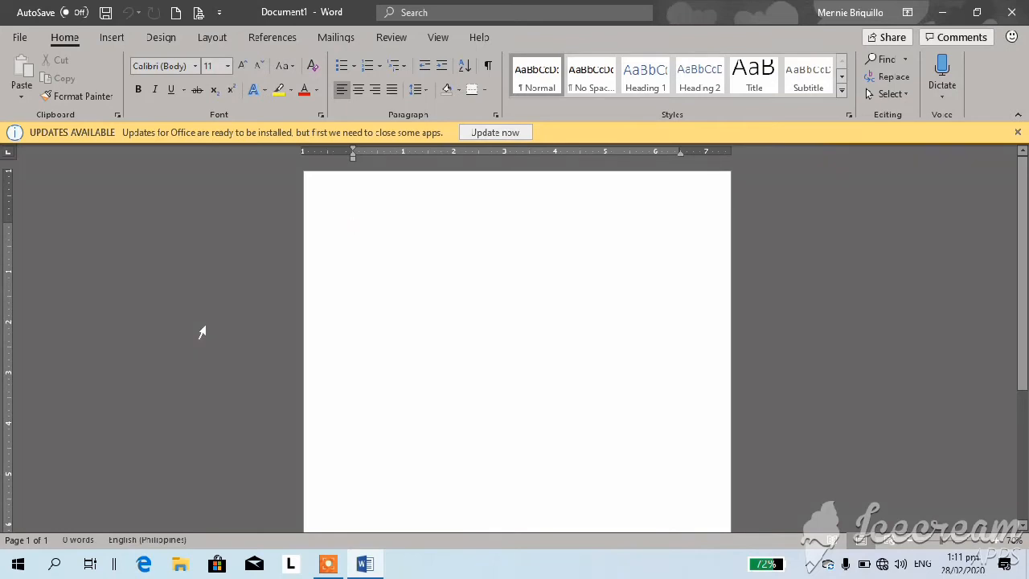
click(352, 225)
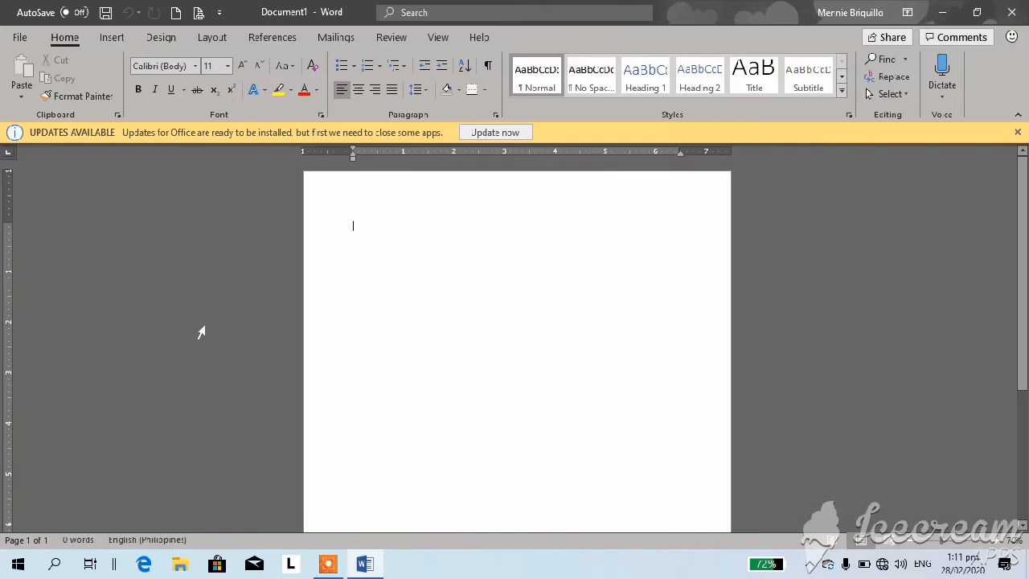
mouse_move(42, 68)
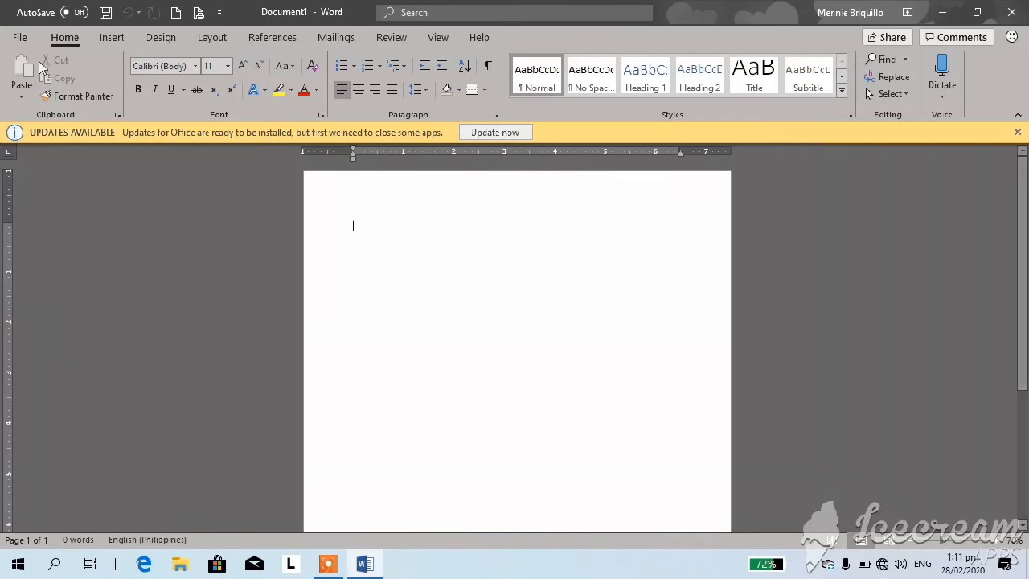
Switch Word's Office Theme from Dark Gray to Black in Options and apply it
click(19, 37)
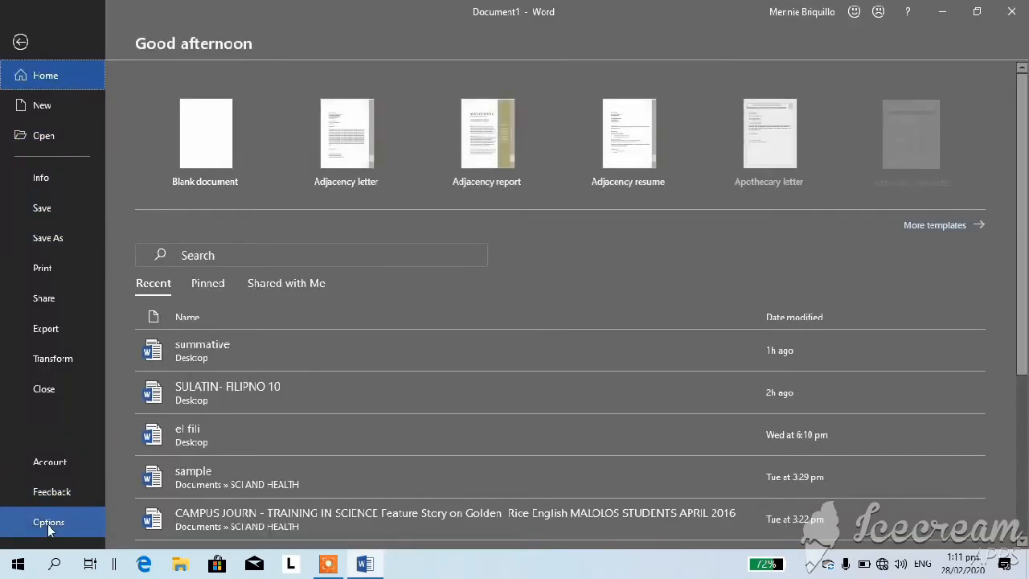
click(48, 522)
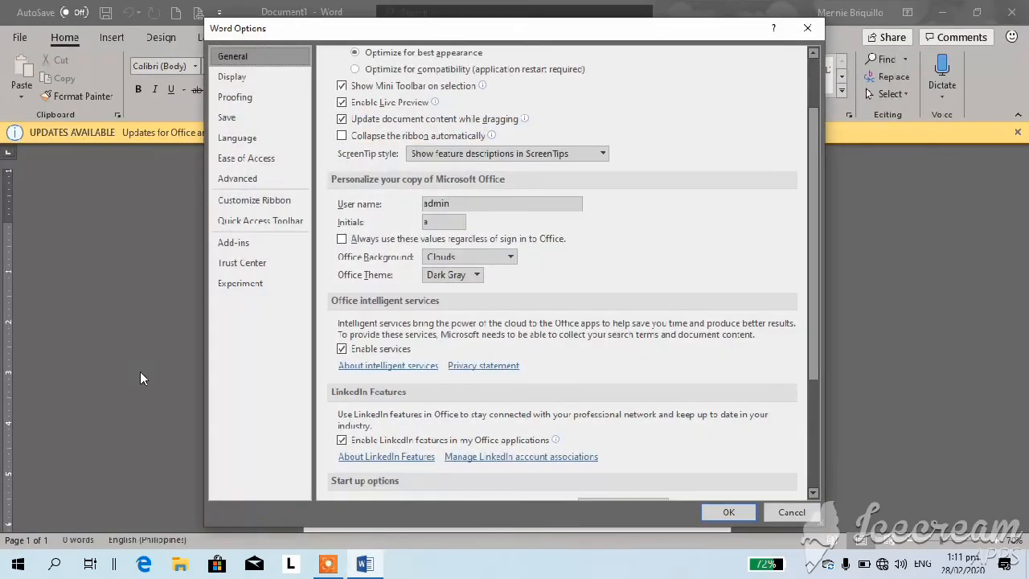
click(476, 274)
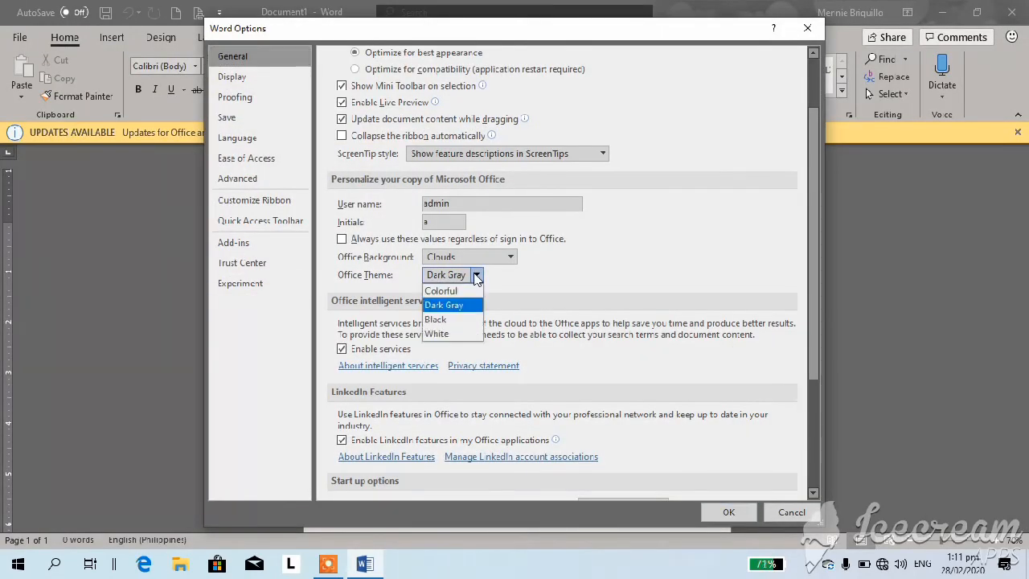
click(435, 319)
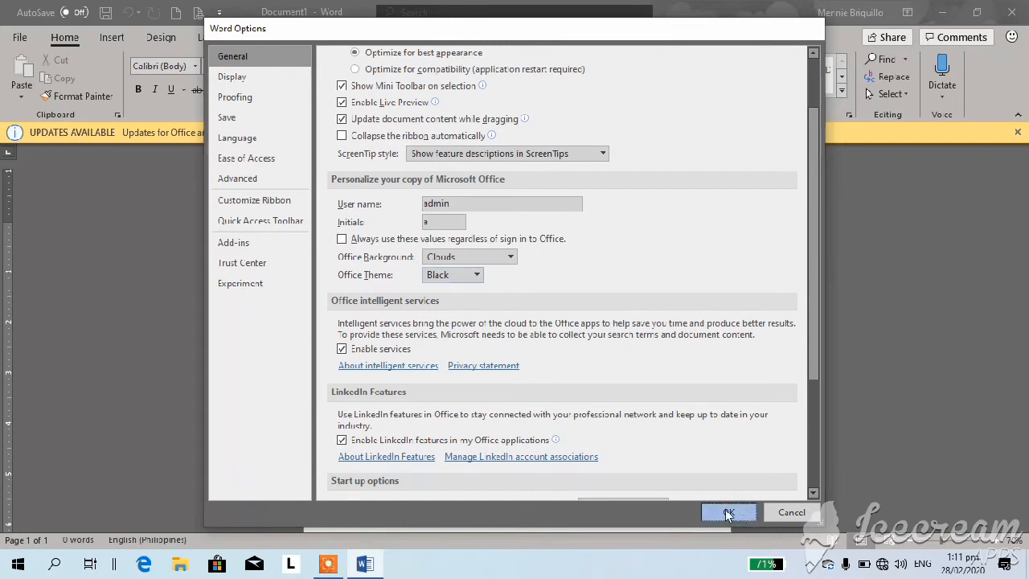
click(727, 512)
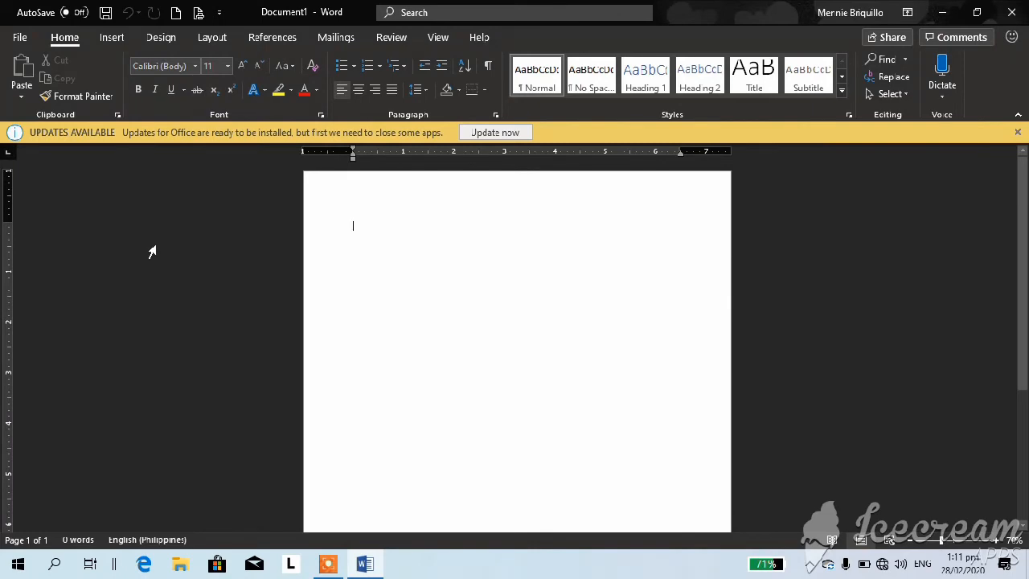
mouse_move(169, 251)
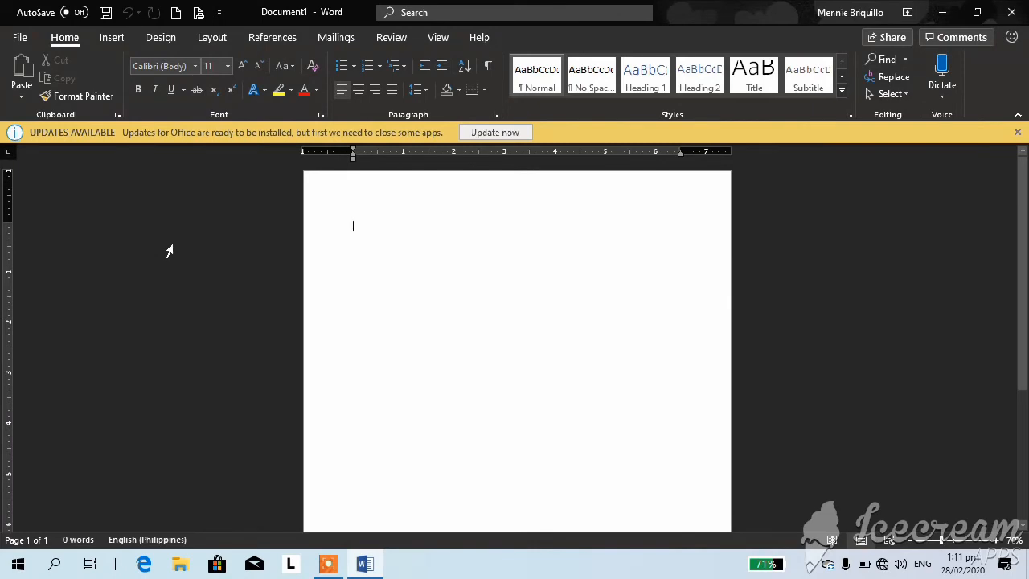
mouse_move(943, 14)
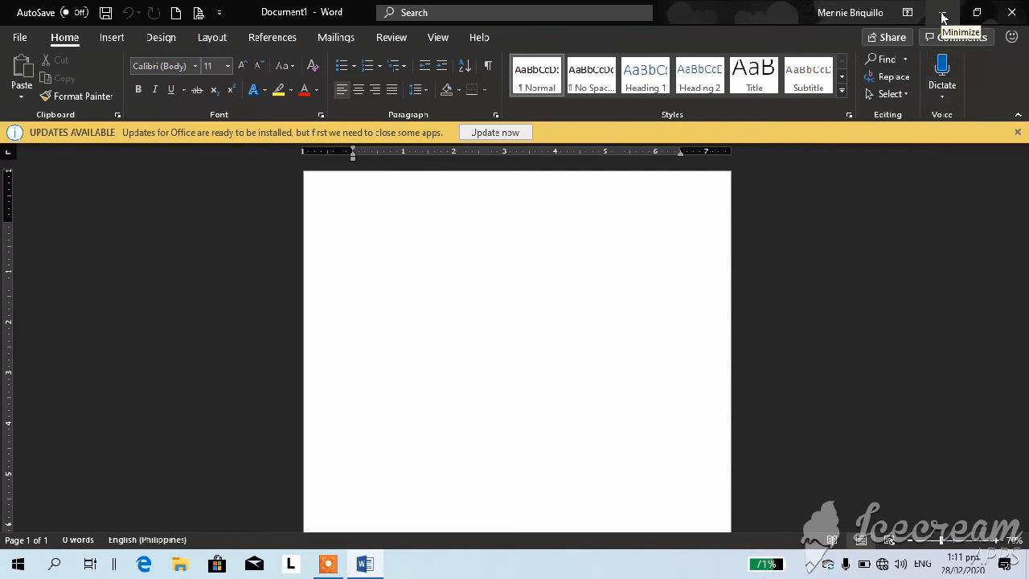
Minimize the Word window to reveal the desktop
click(944, 15)
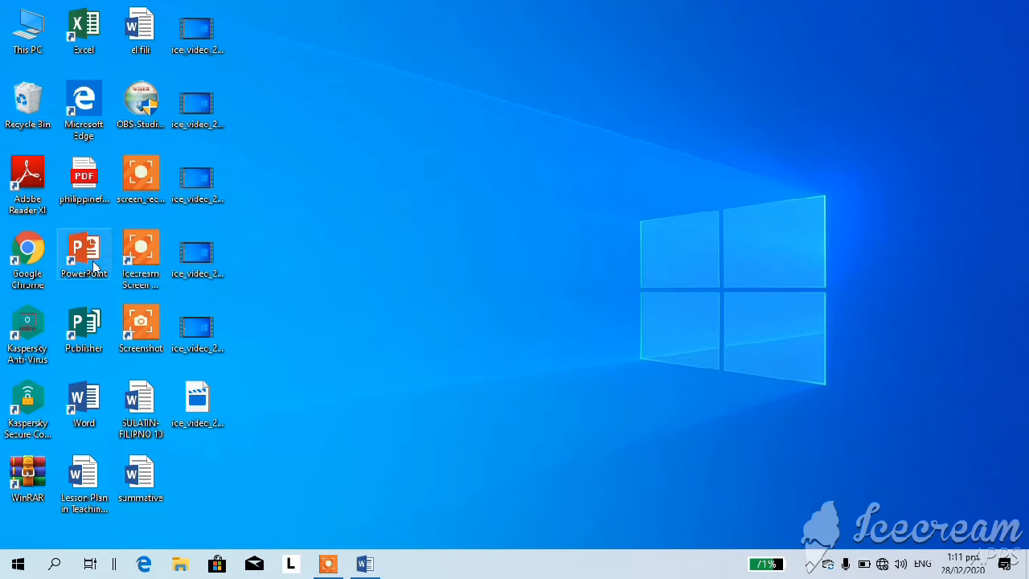
Launch PowerPoint from its desktop shortcut to see its black-themed start screen
double_click(84, 249)
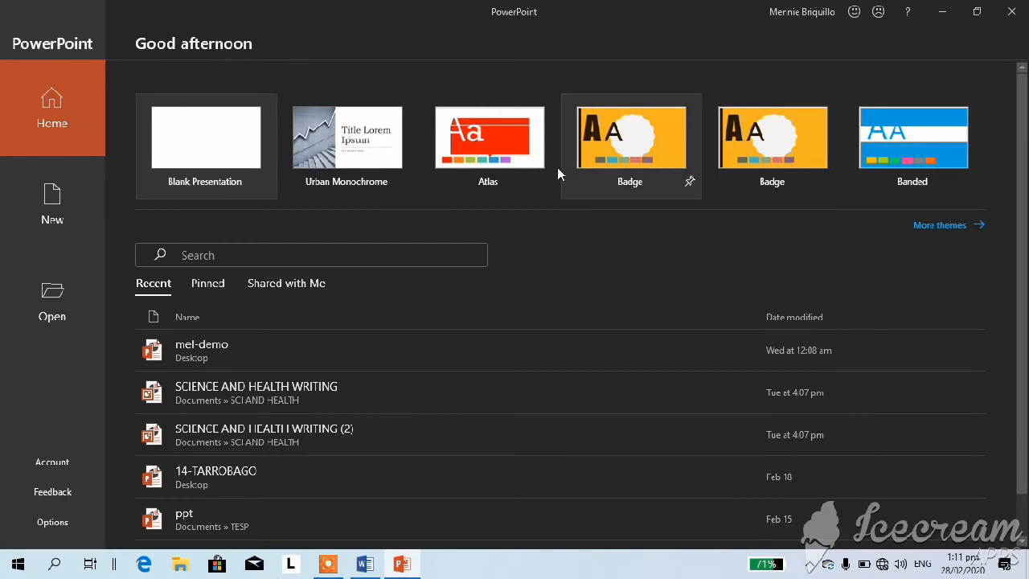
mouse_move(229, 171)
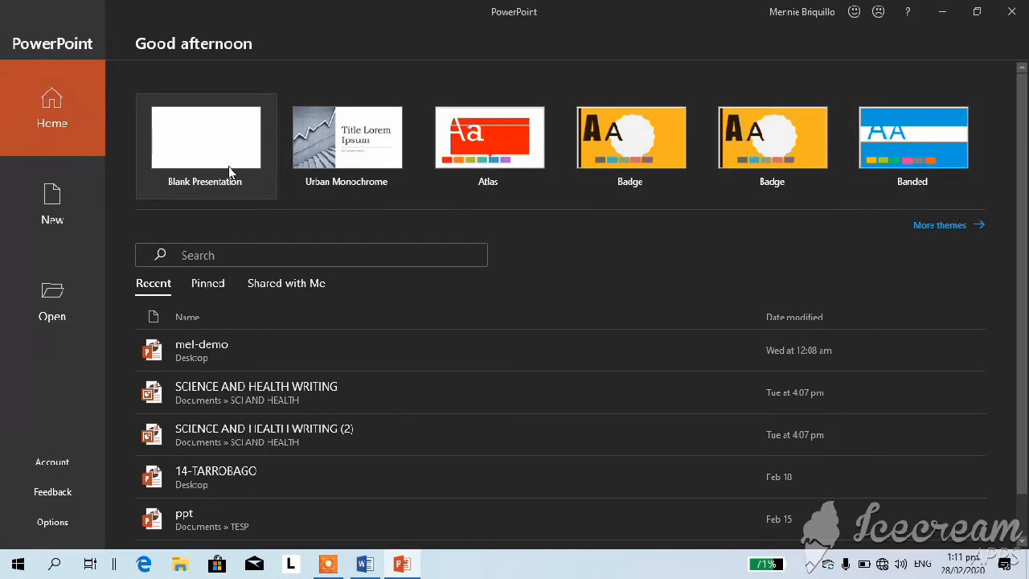
mouse_move(539, 423)
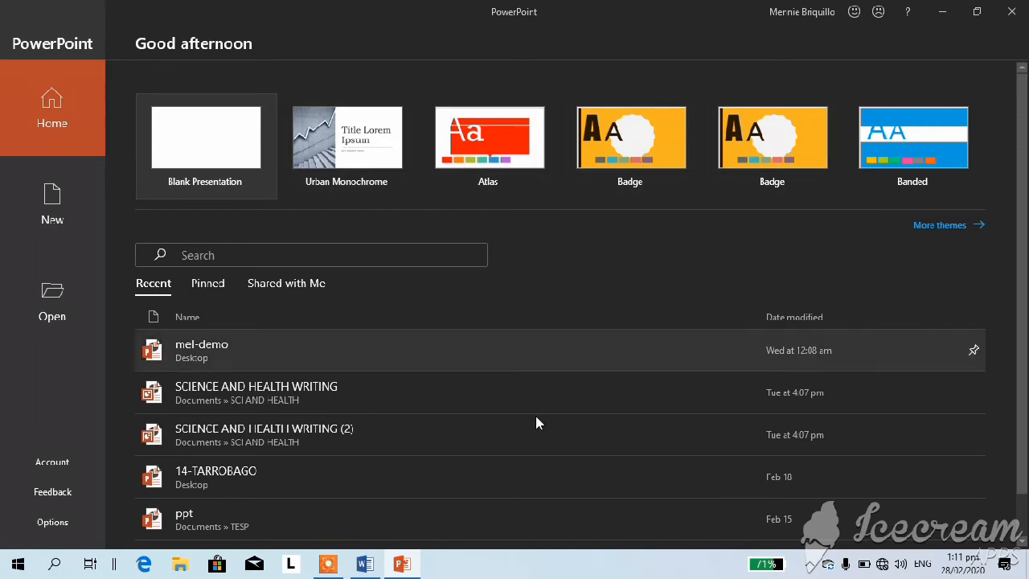
Bring the black-themed Word document back to the front and focus its page
click(364, 563)
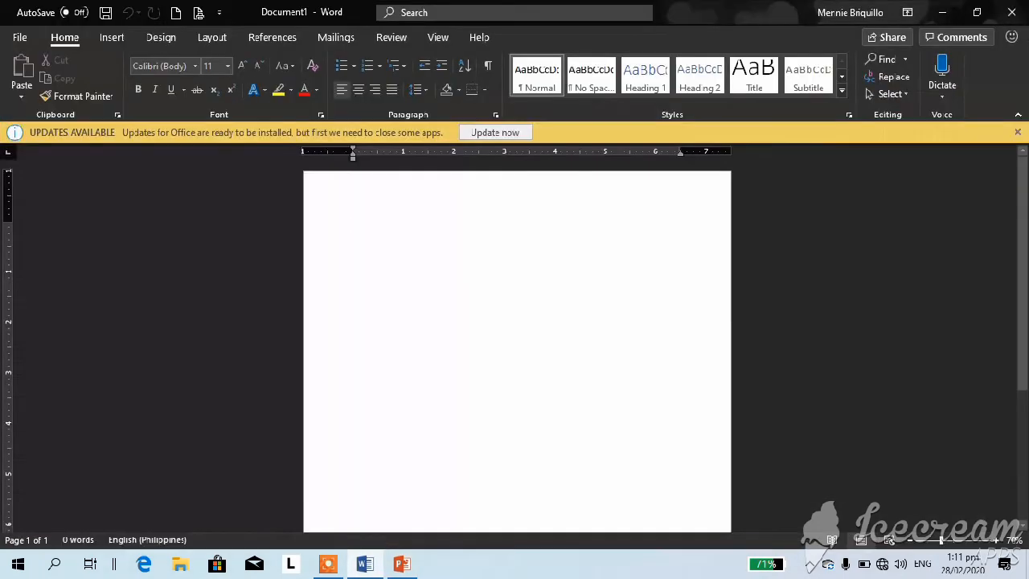
mouse_move(206, 274)
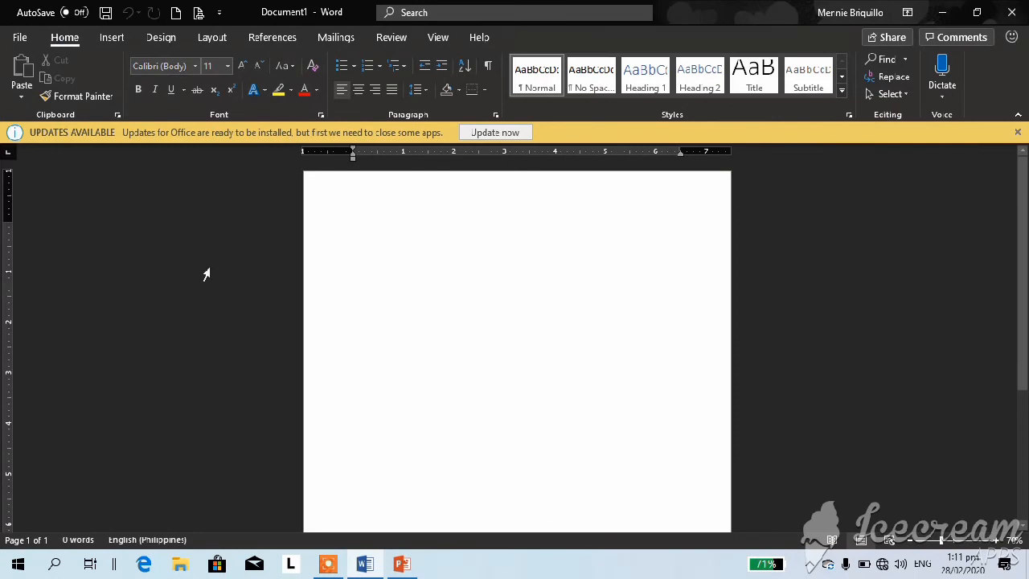
click(352, 226)
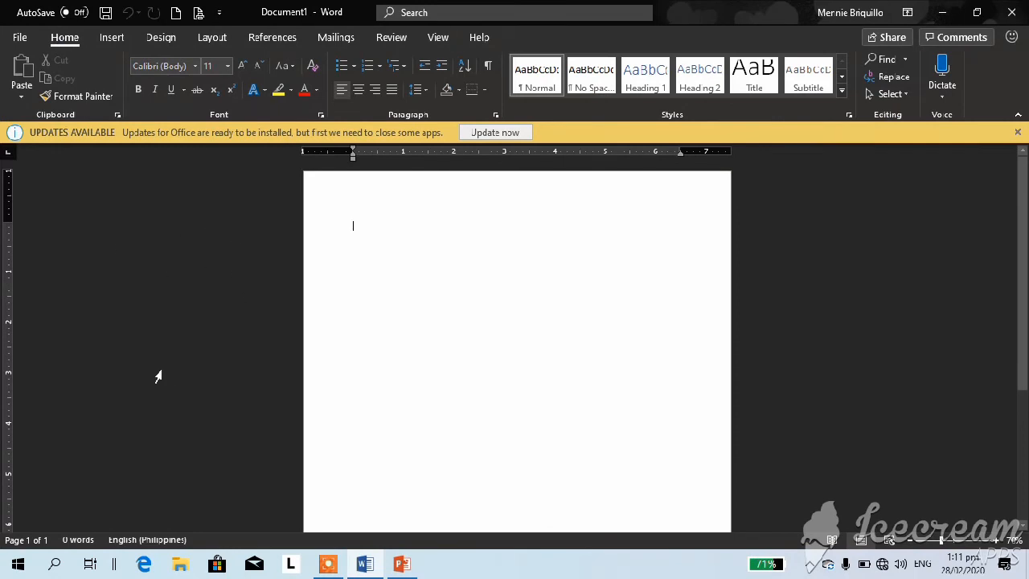